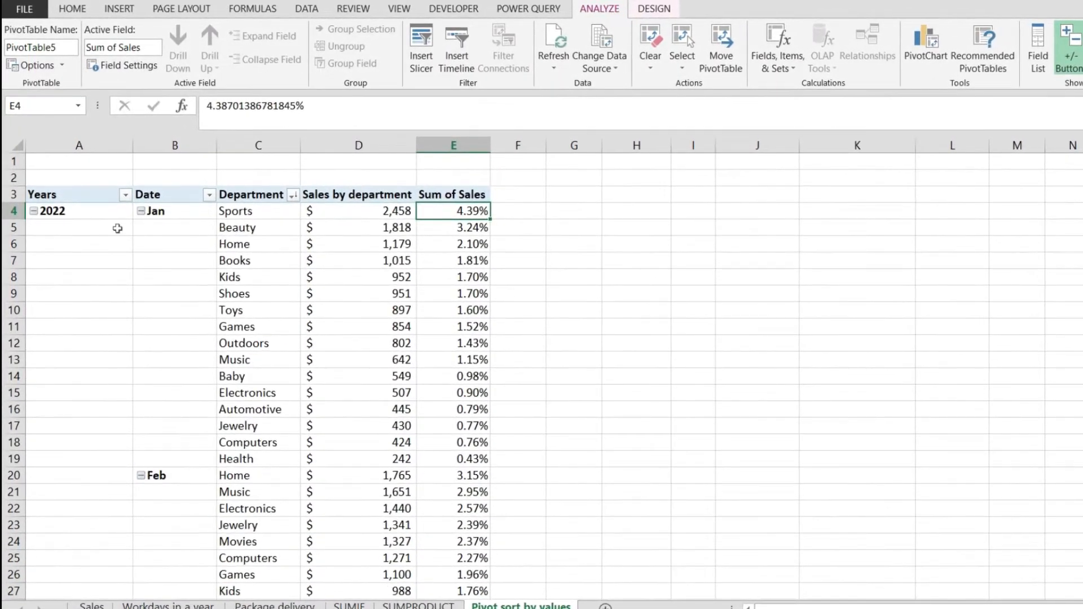
# Select cells in the pivot table, including the department entries and the blank cell below 2022.
pyautogui.click(79, 227)
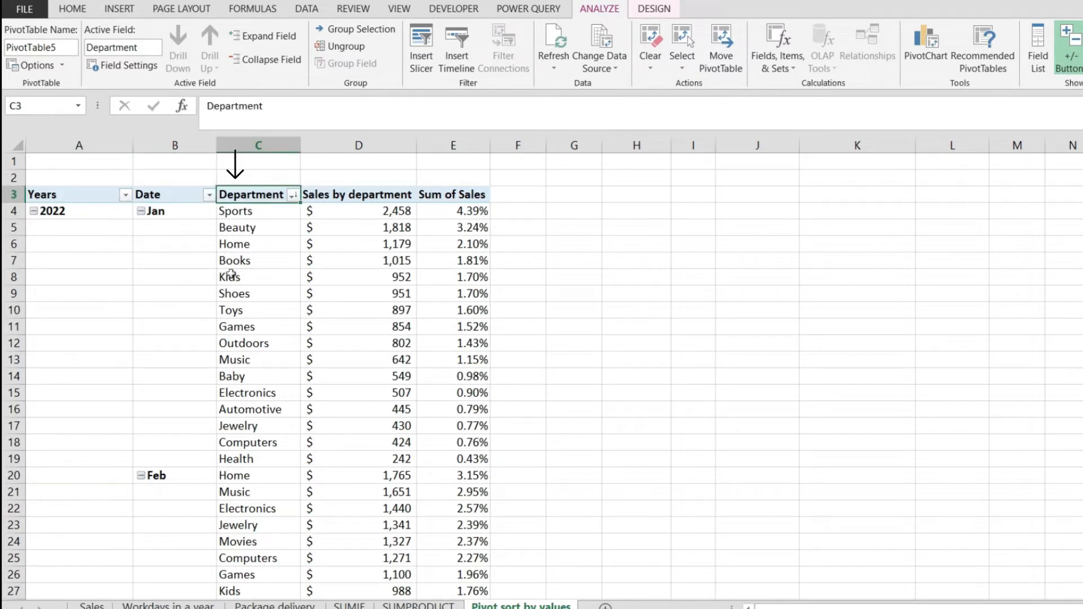
pyautogui.click(246, 211)
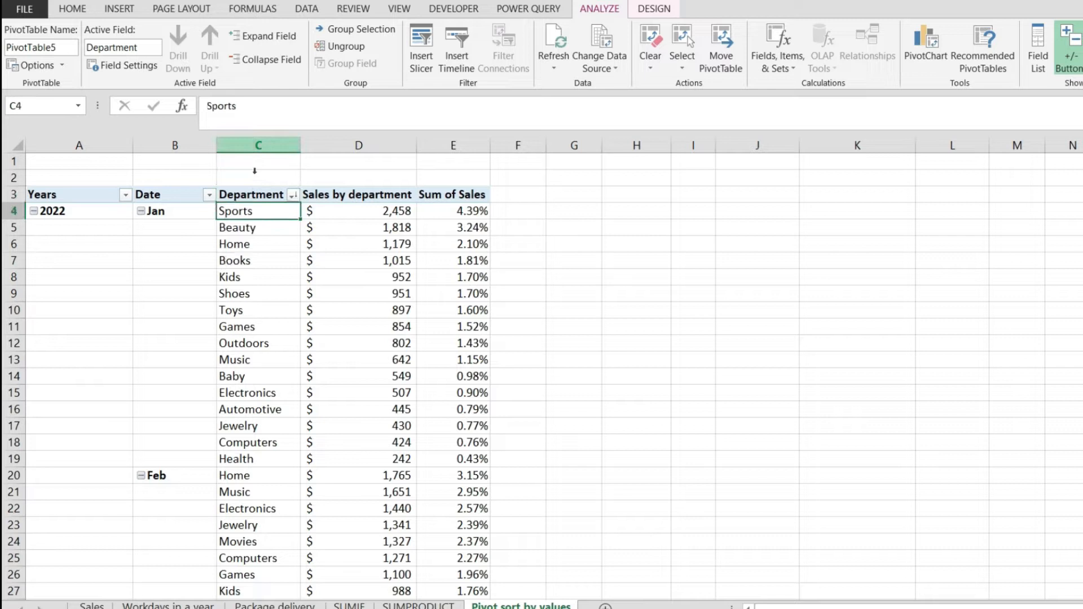
pyautogui.moveTo(258, 210); pyautogui.dragTo(258, 244)
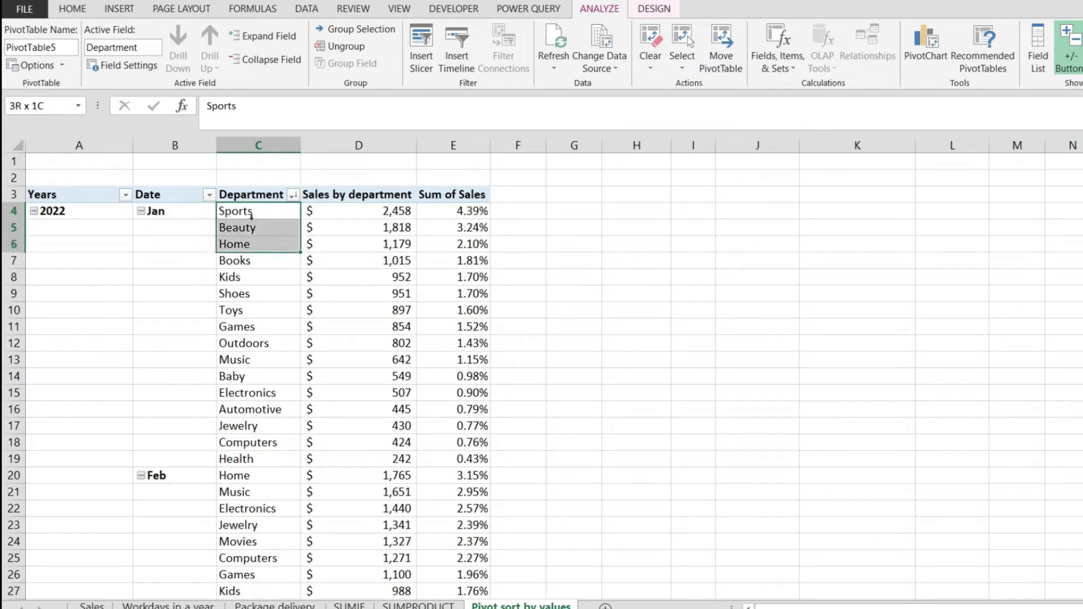
pyautogui.click(258, 211)
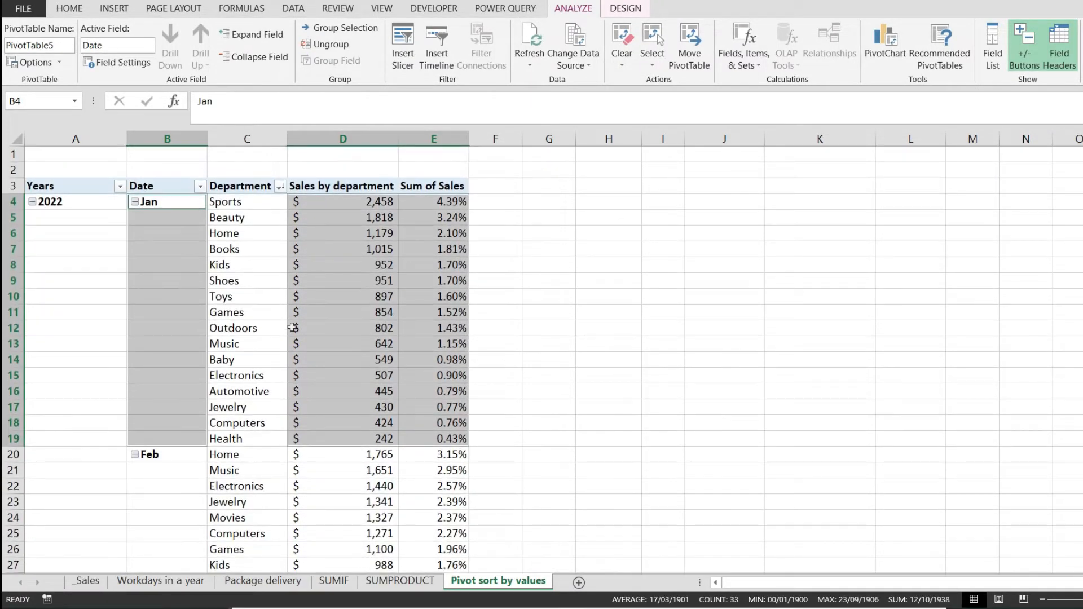
pyautogui.click(76, 217)
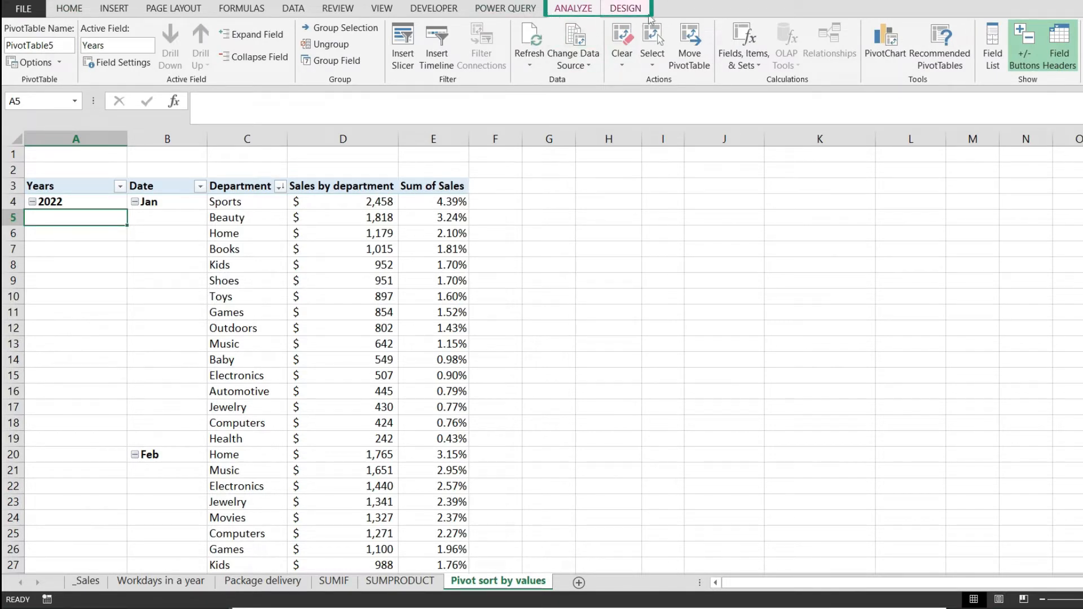
# Apply the Repeat All Item Labels report layout from the PivotTable Design tab.
pyautogui.click(625, 8)
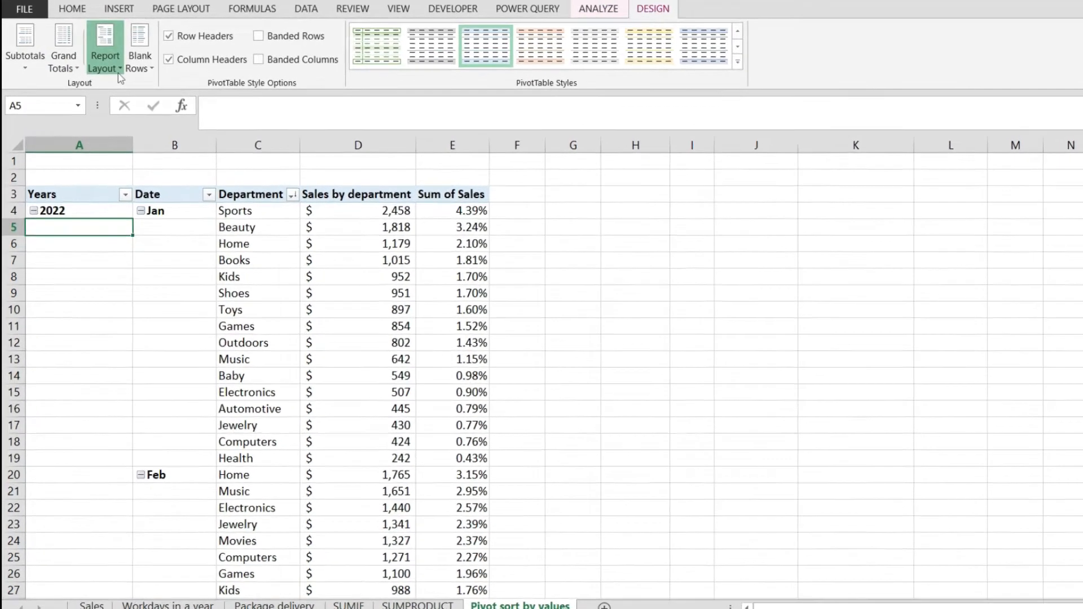
pyautogui.click(104, 48)
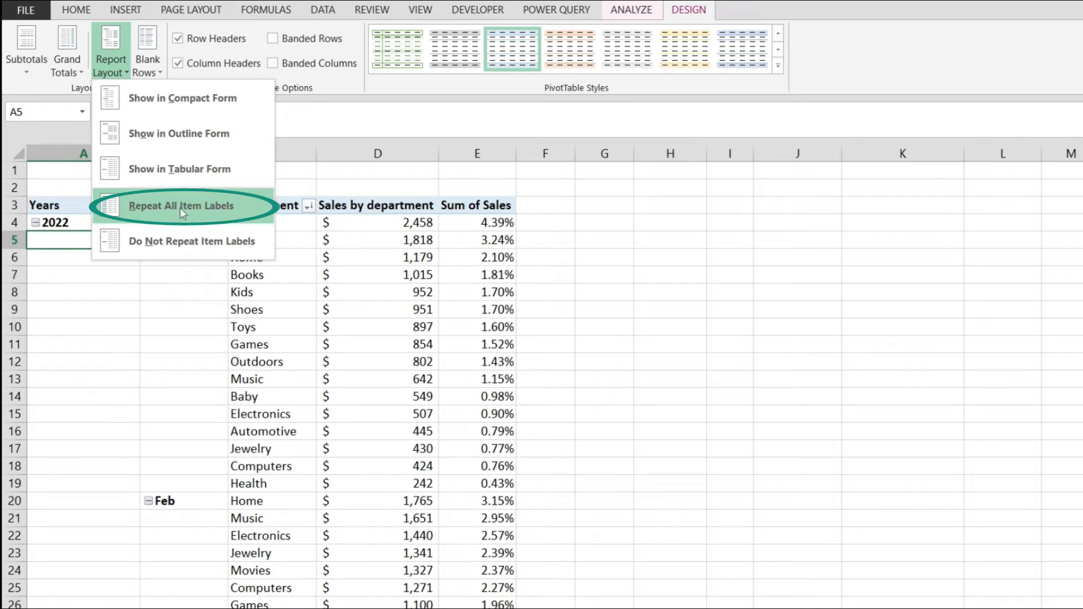
pyautogui.click(181, 206)
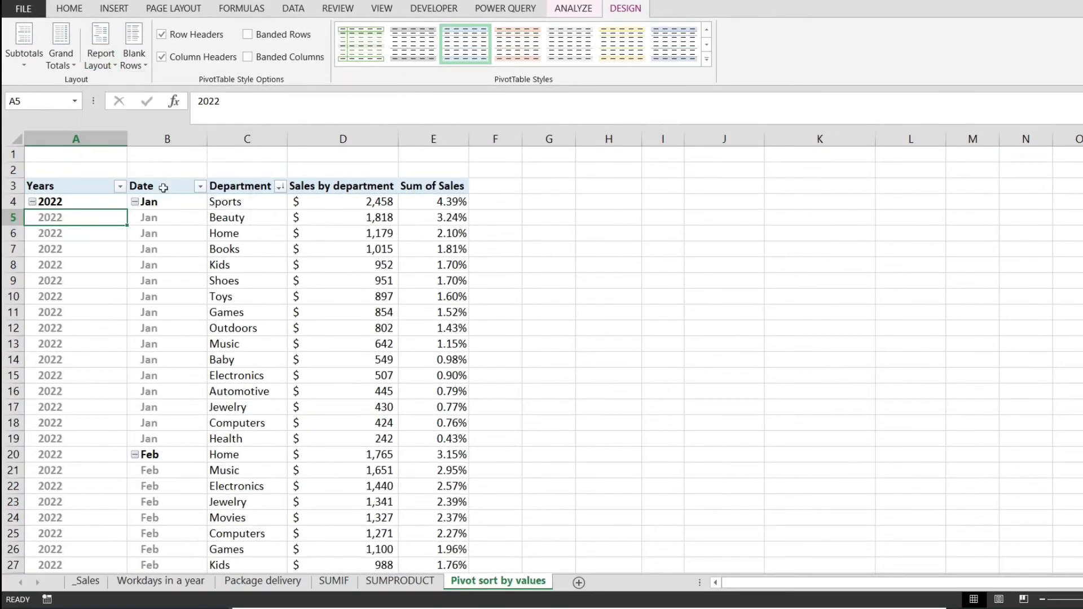
pyautogui.click(76, 375)
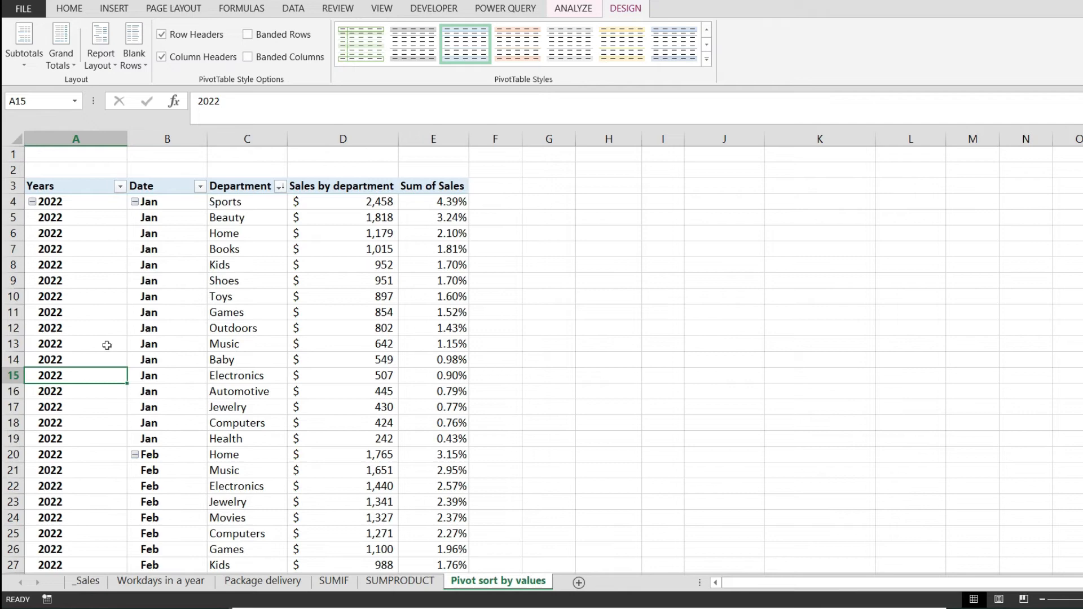
pyautogui.moveTo(81, 372)
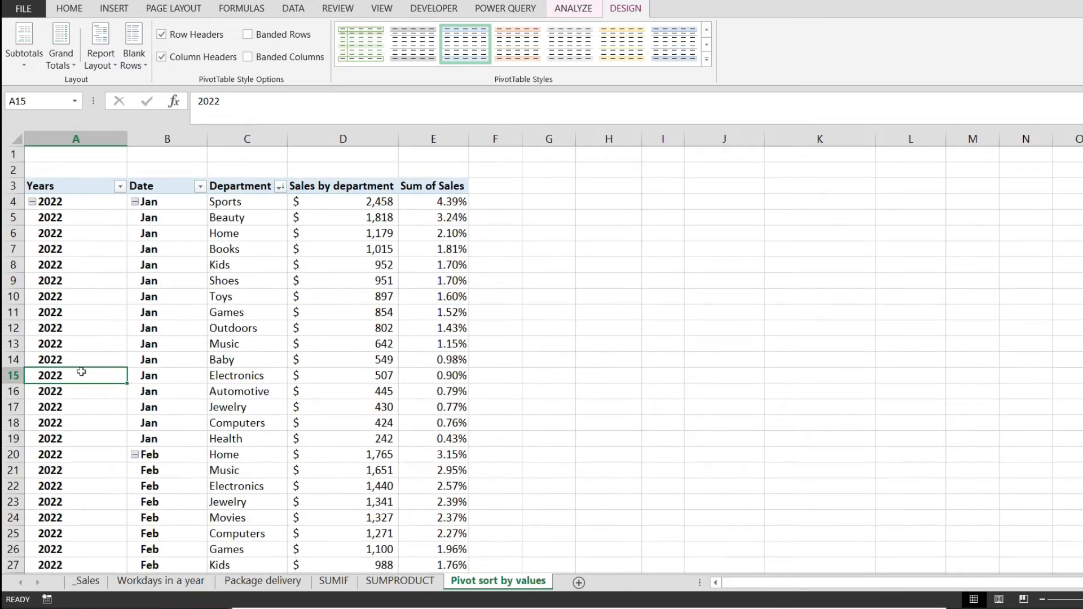
pyautogui.scroll(-3)
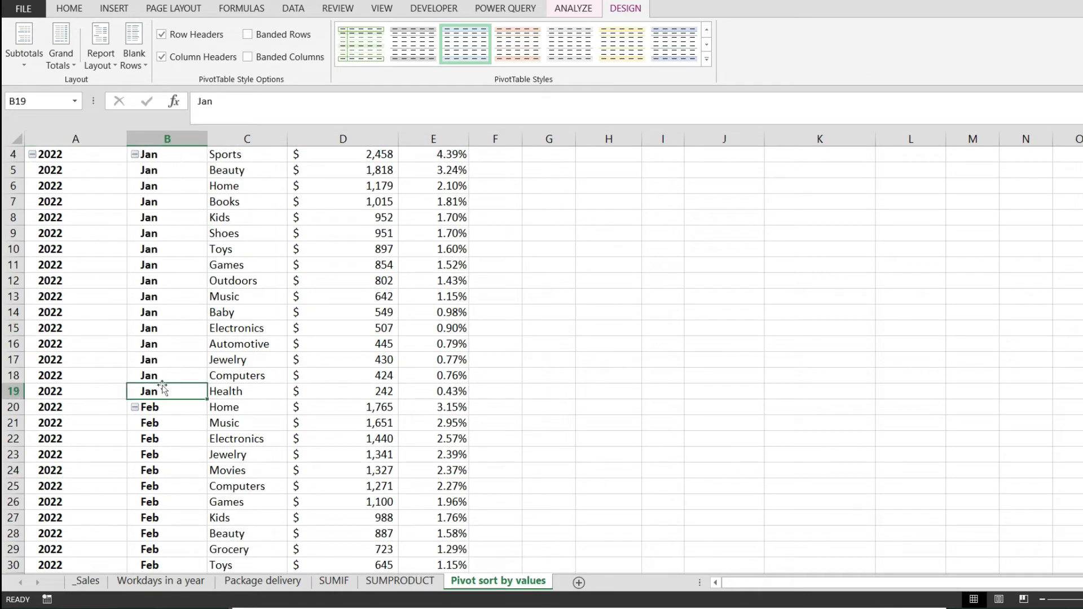
pyautogui.scroll(-3)
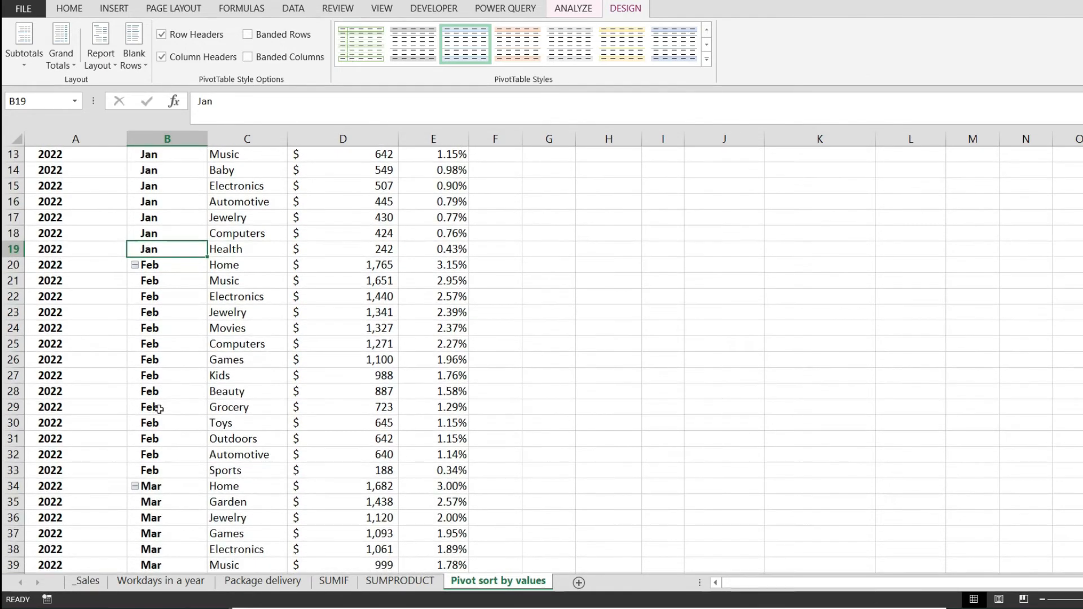